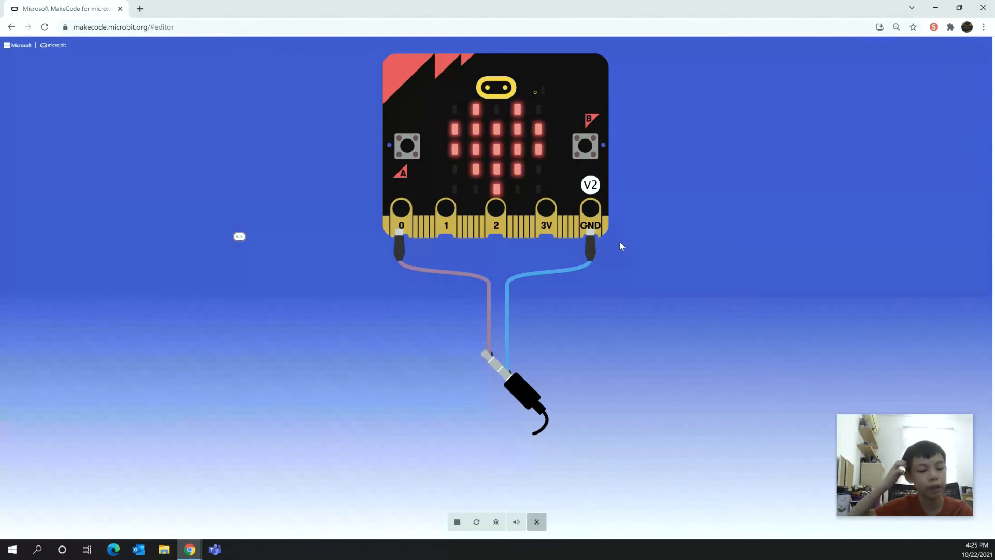
{"action": "mouse_move", "coordinate": [805, 231]}
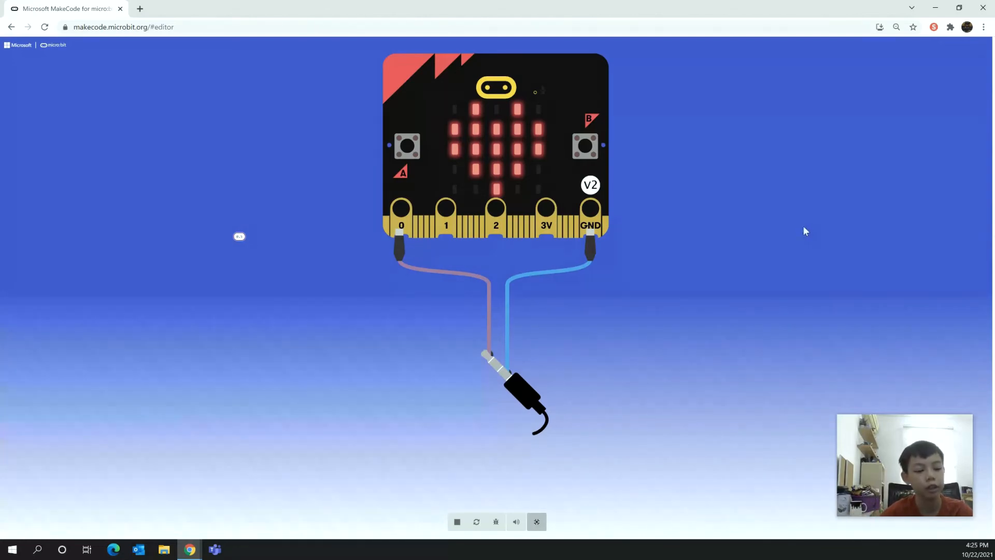
{"action": "mouse_move", "coordinate": [807, 209]}
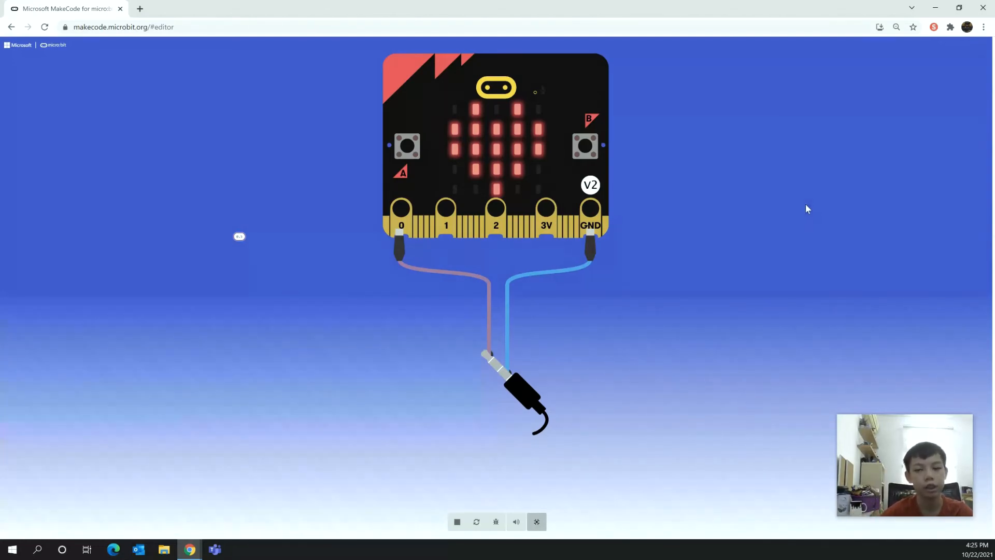
{"action": "mouse_move", "coordinate": [704, 196]}
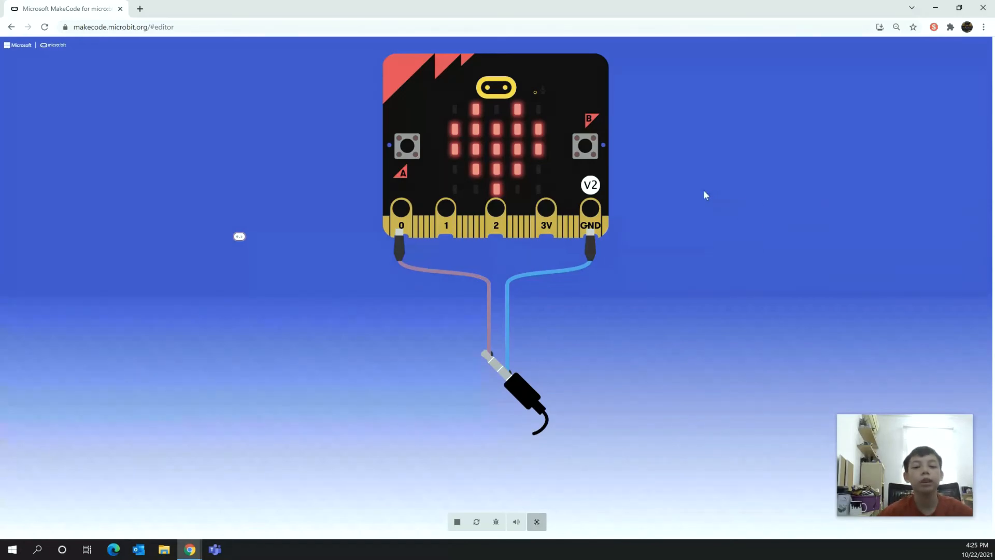